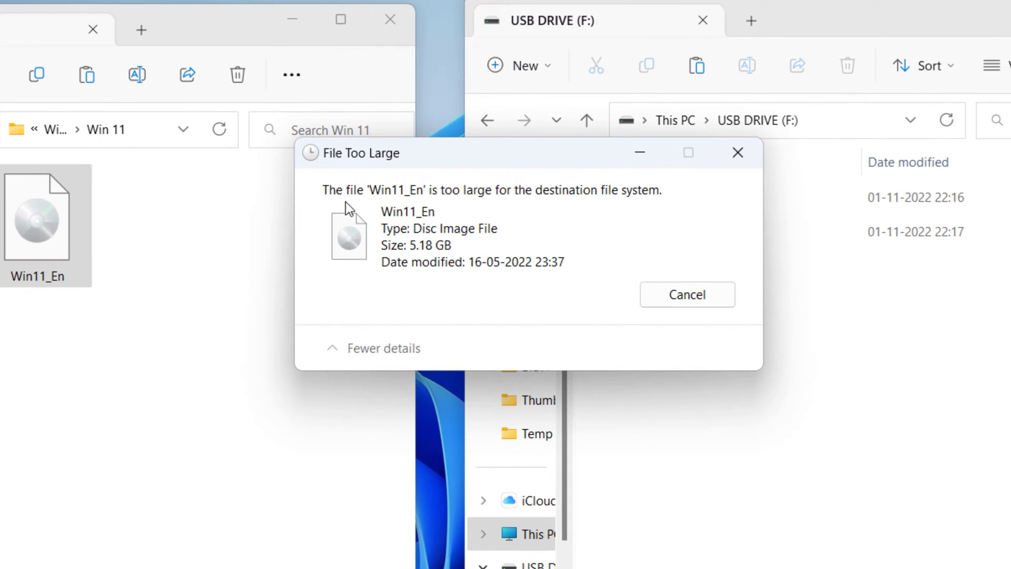
mouse_move(647, 209)
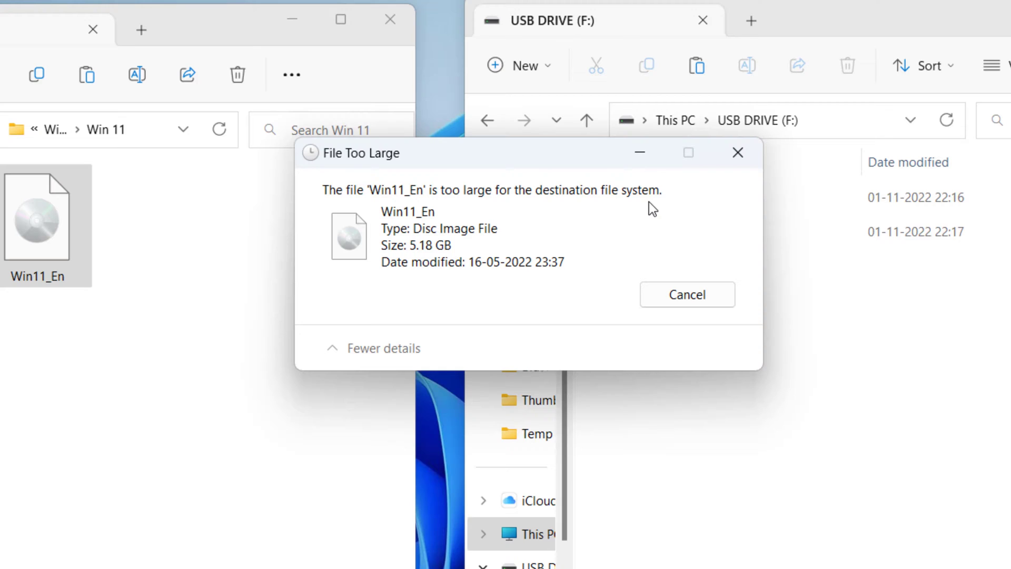
mouse_move(687, 295)
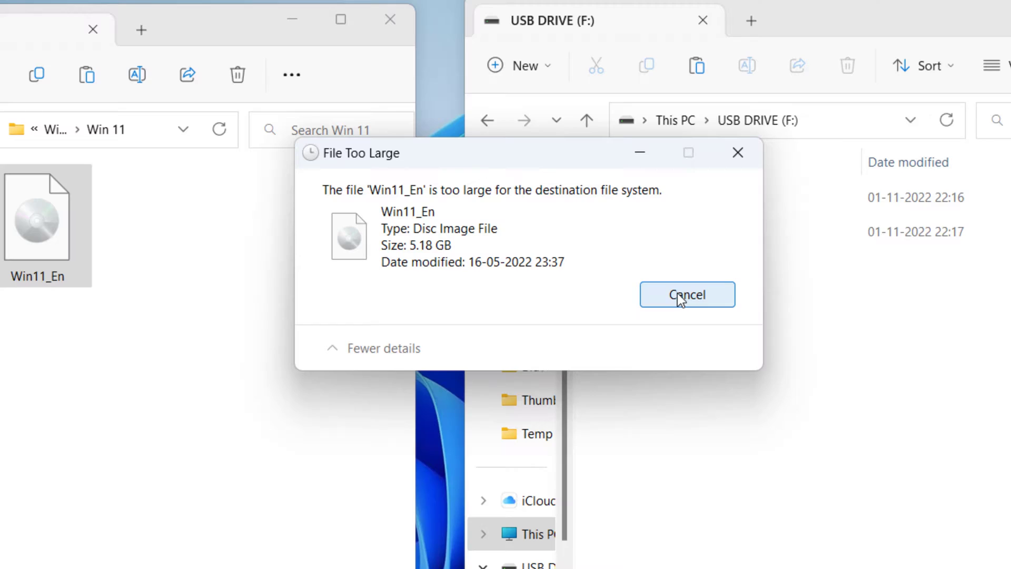
Dismiss the file-too-large warning and view USB DRIVE (F:) properties from This PC, reporting FAT32
click(685, 294)
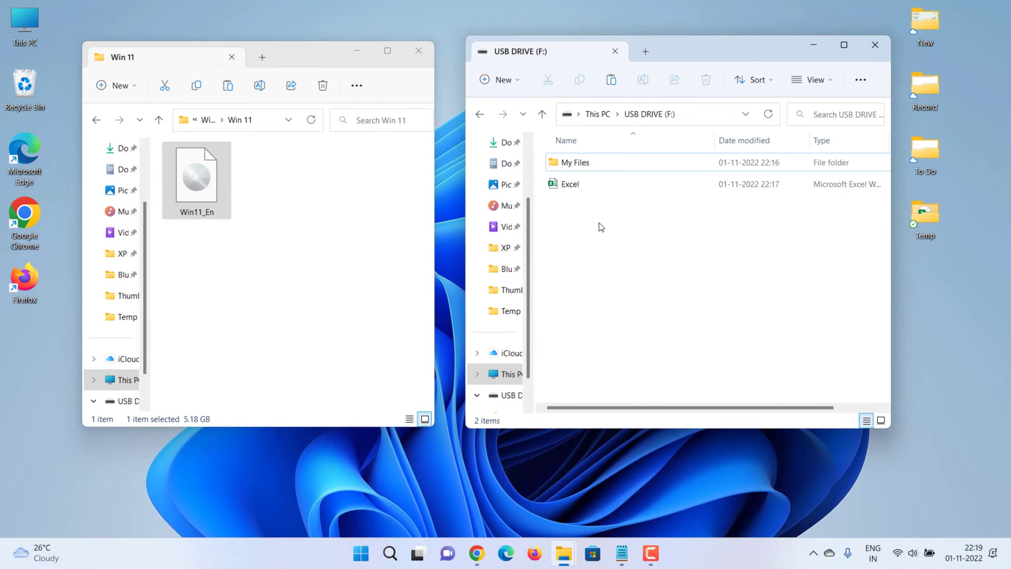
click(596, 114)
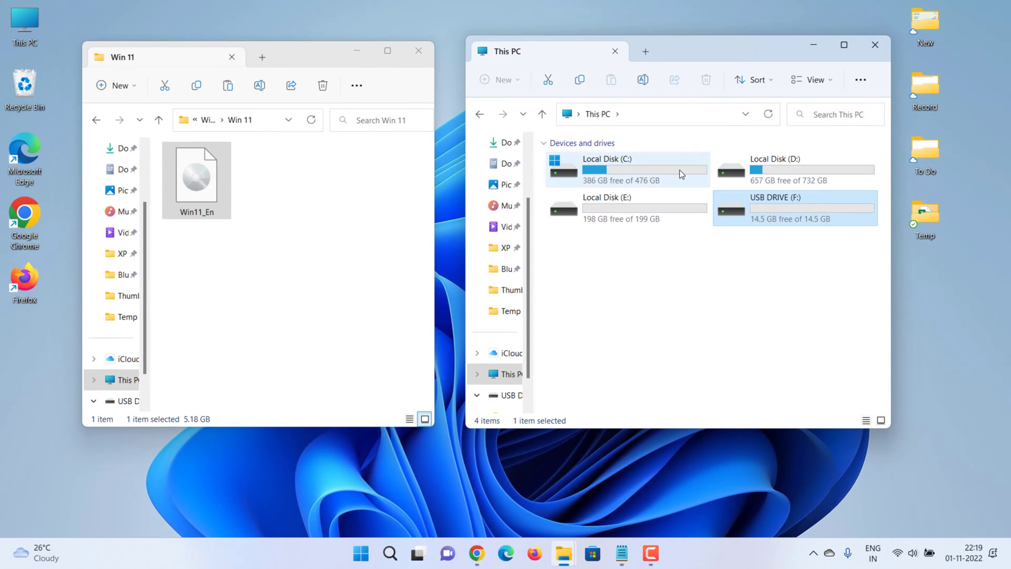
right_click(793, 208)
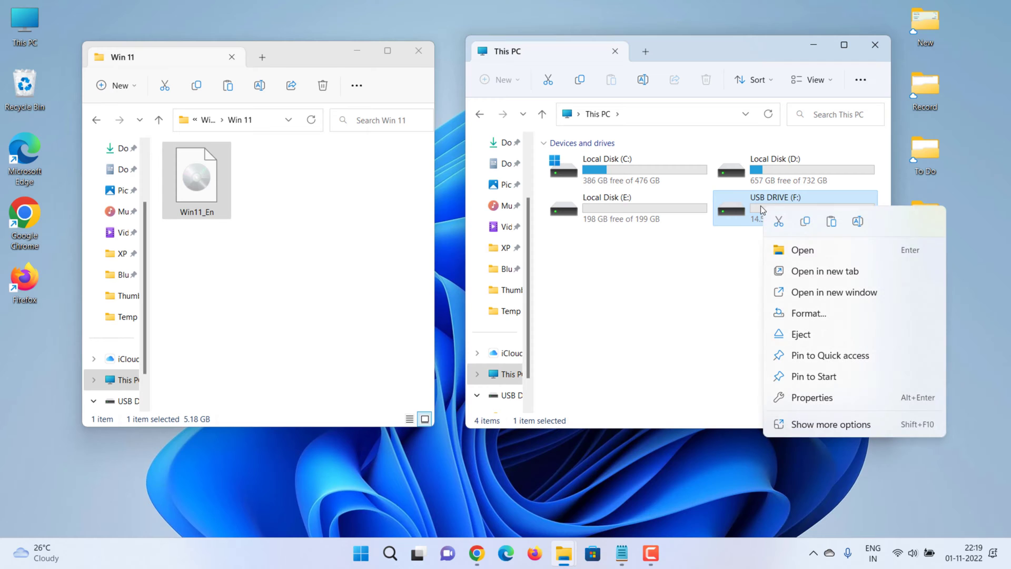
click(810, 397)
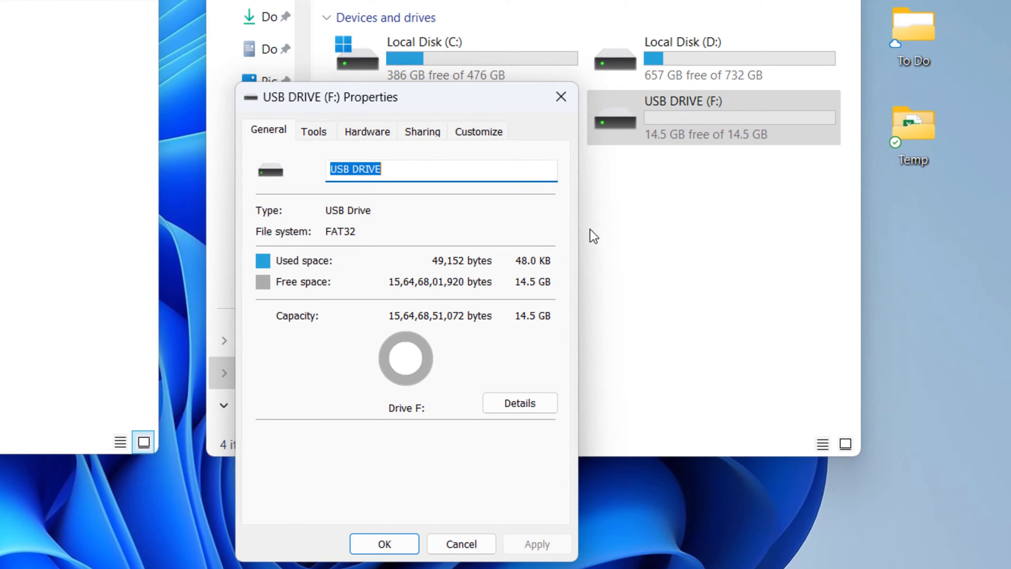
mouse_move(298, 248)
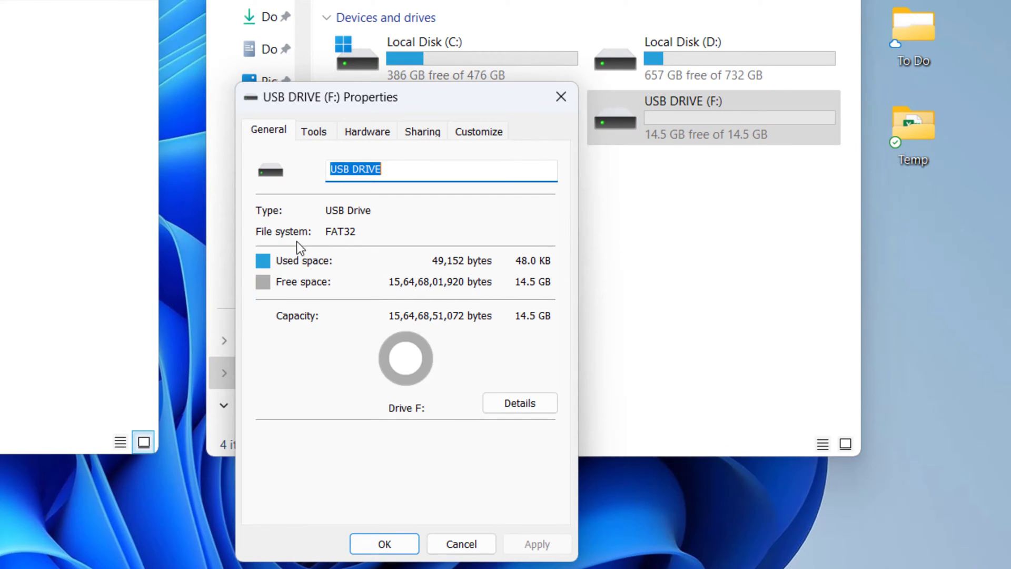
mouse_move(461, 543)
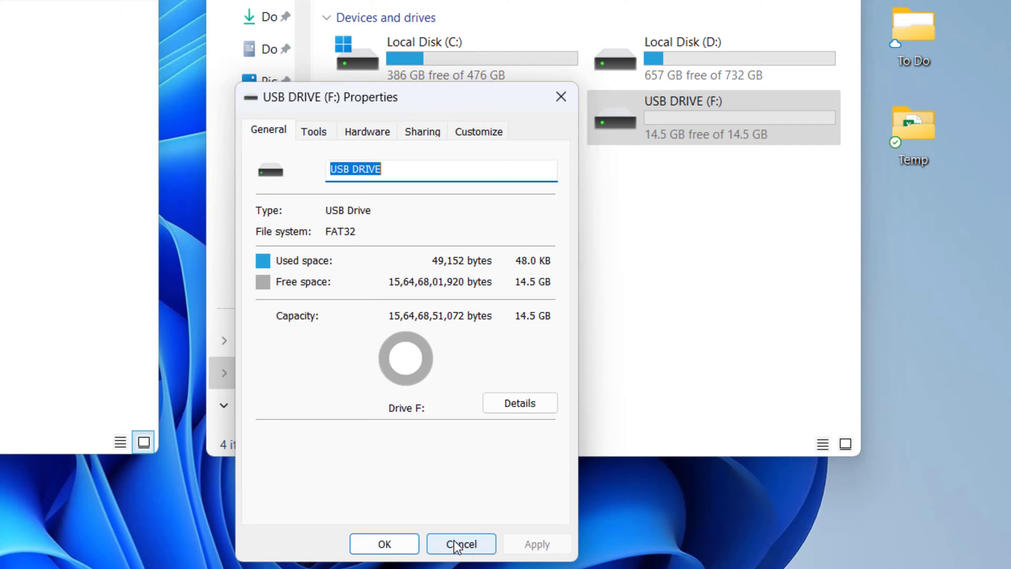
Quick-format USB DRIVE (F:) with the NTFS file system, confirming the erase and closing the Format window
click(460, 544)
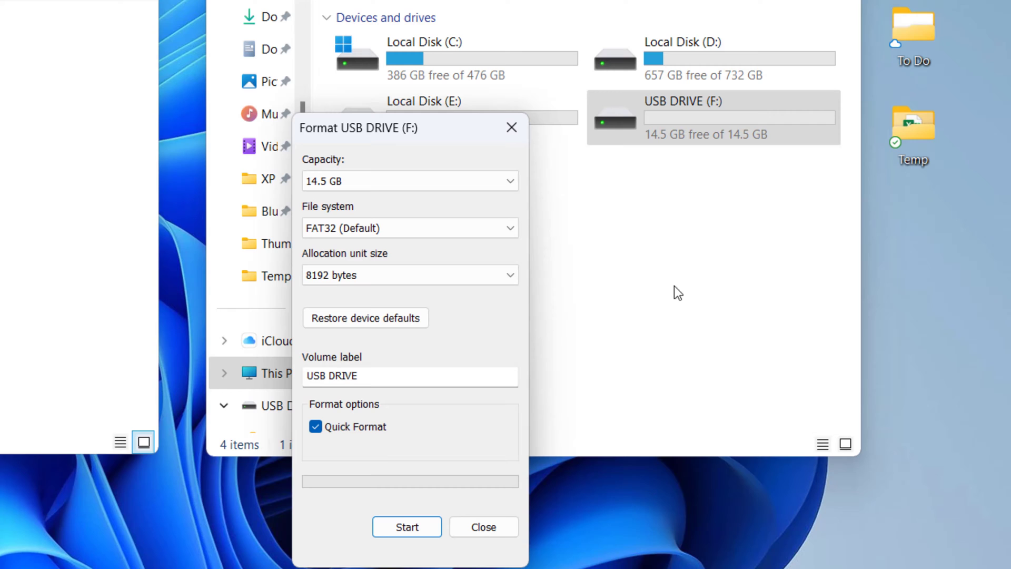
click(409, 227)
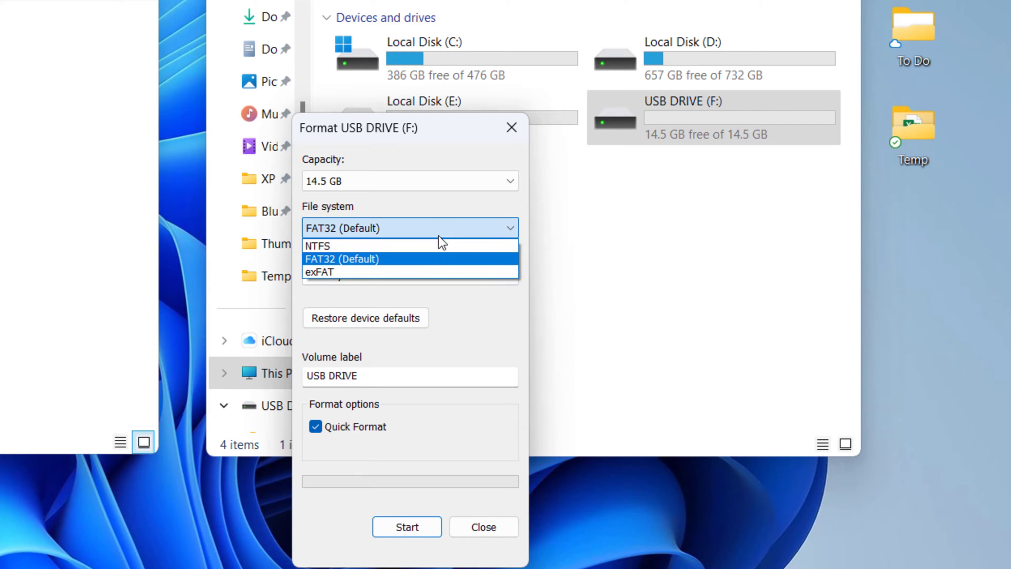
click(317, 246)
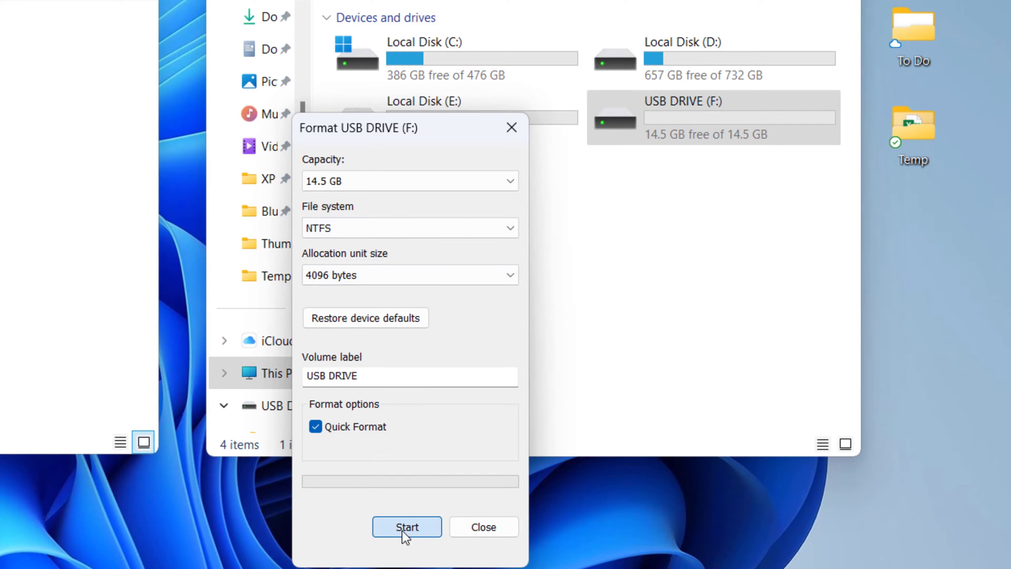
click(406, 526)
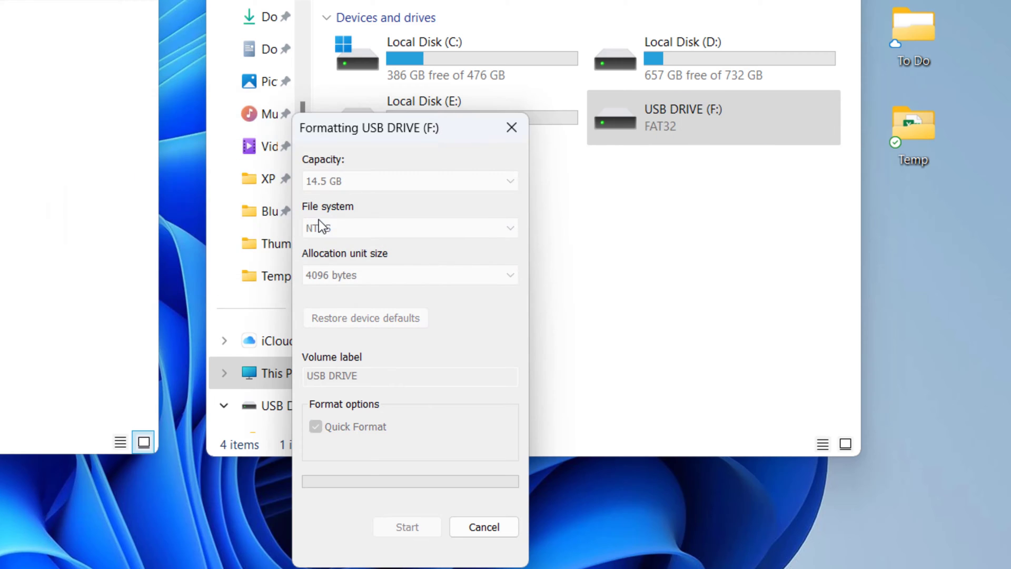
click(406, 527)
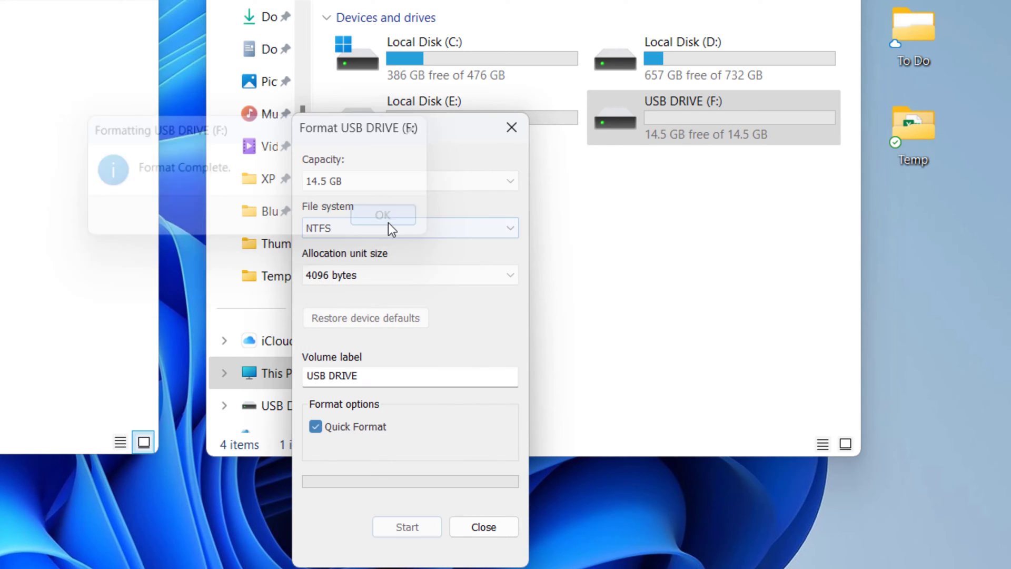
click(384, 215)
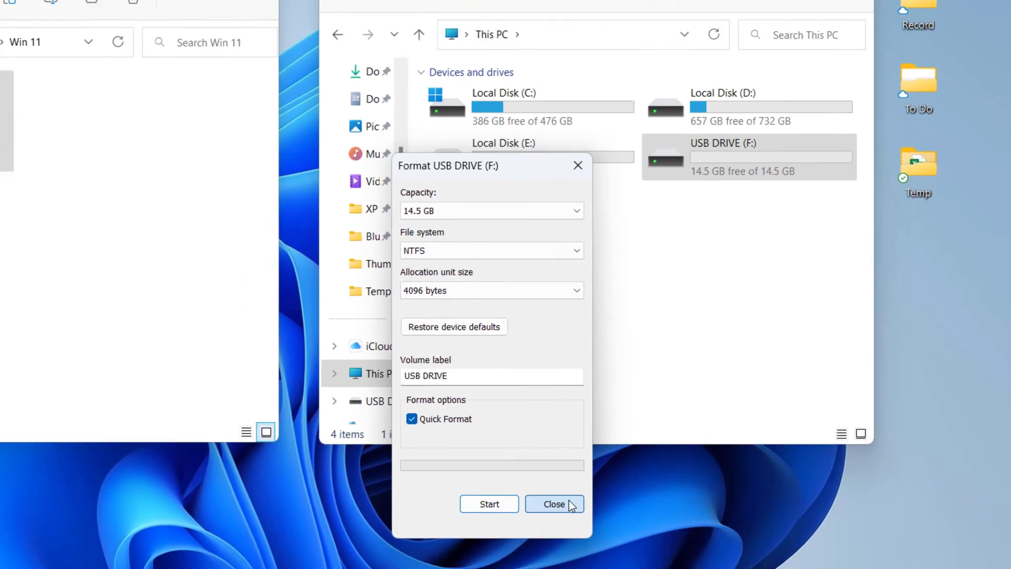
click(553, 504)
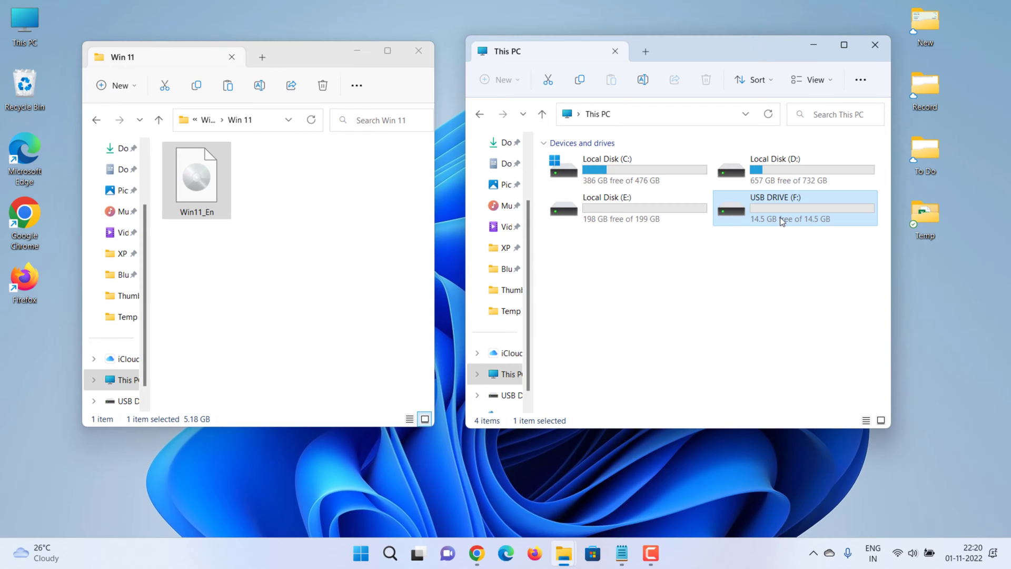
Look inside USB DRIVE (F:) and return to the This PC drives list
double_click(795, 208)
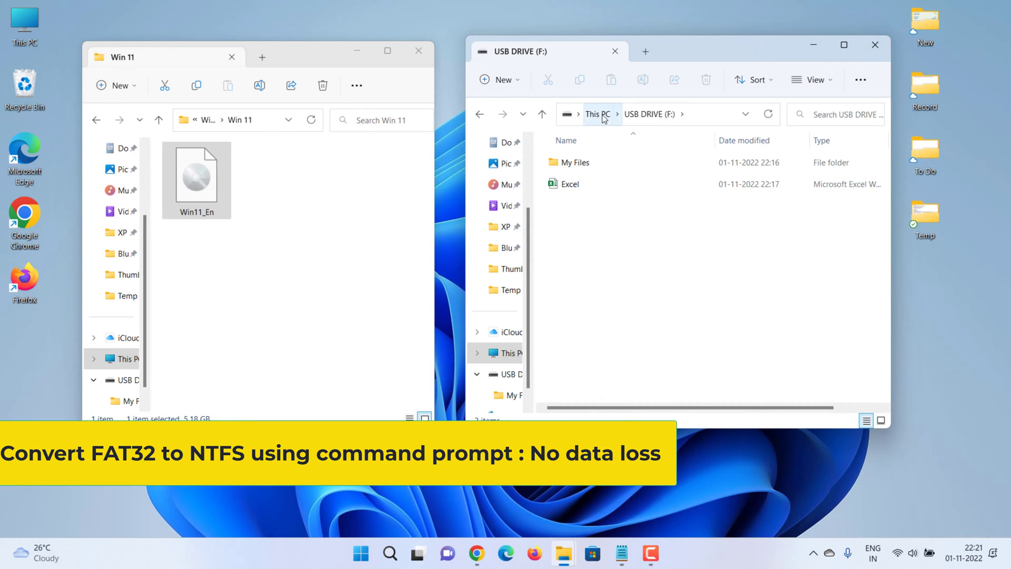
click(598, 114)
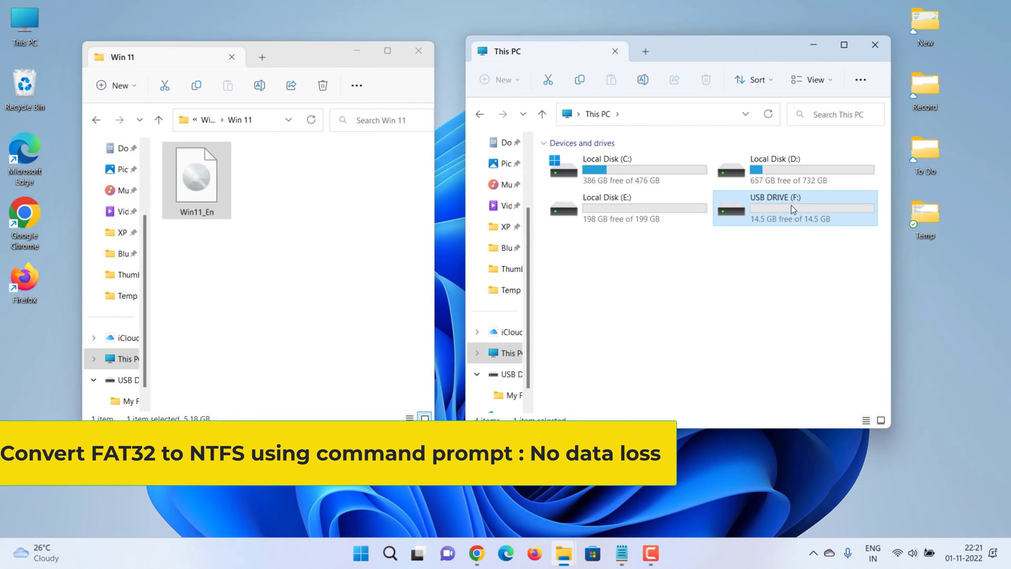
mouse_move(737, 296)
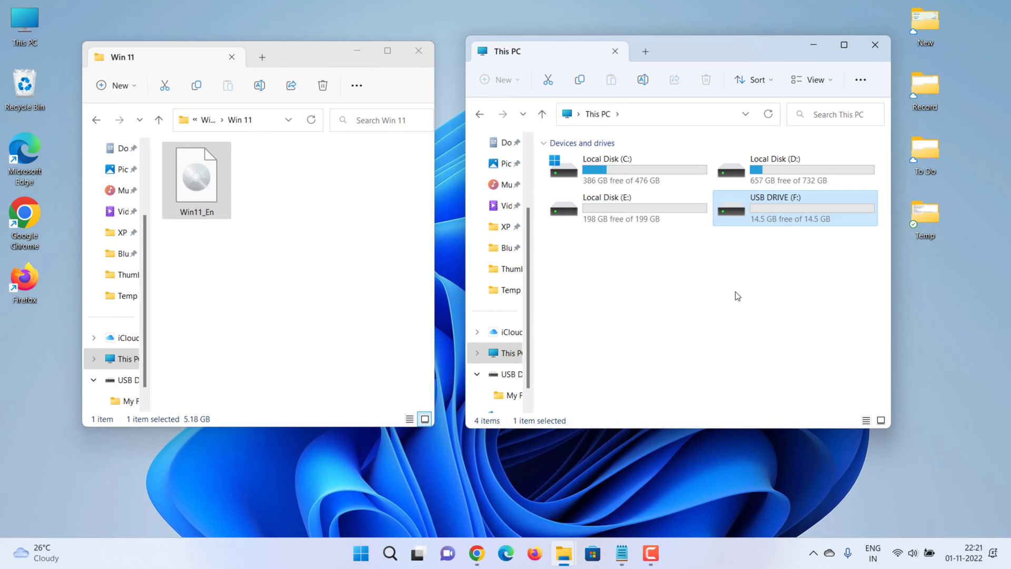
Launch Command Prompt as administrator from a Start search for cmd
click(360, 553)
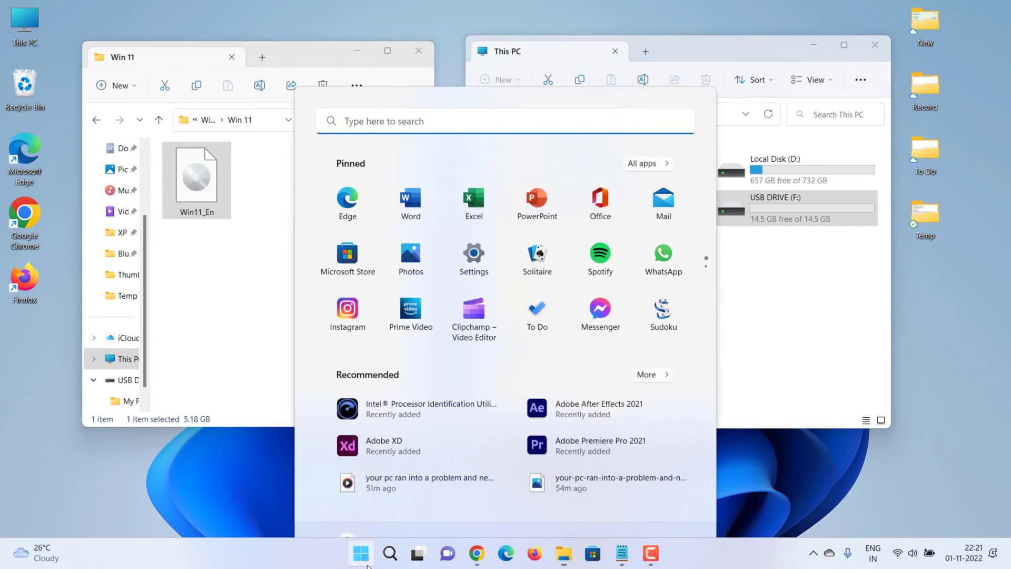
text(cmd)
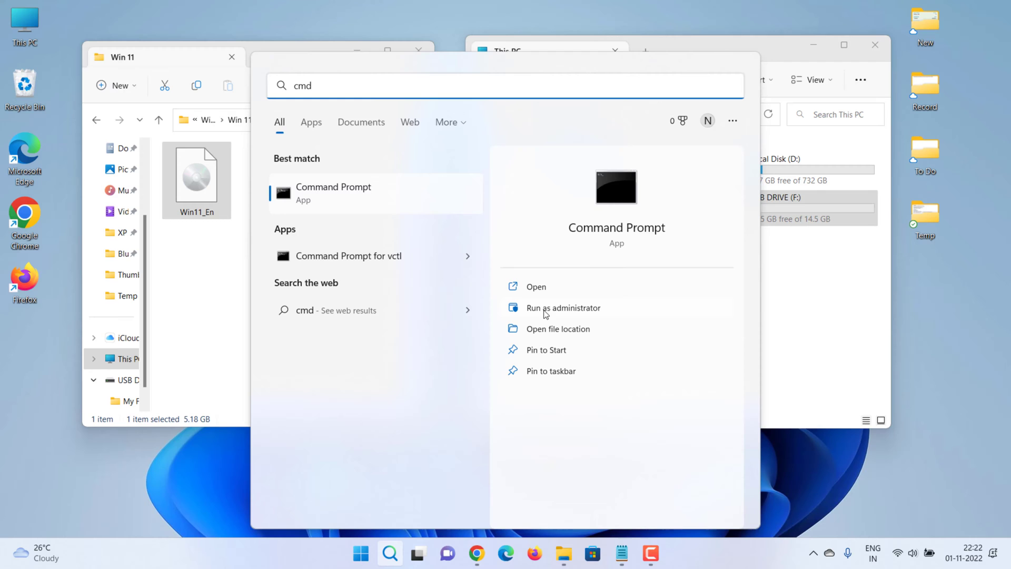
click(562, 307)
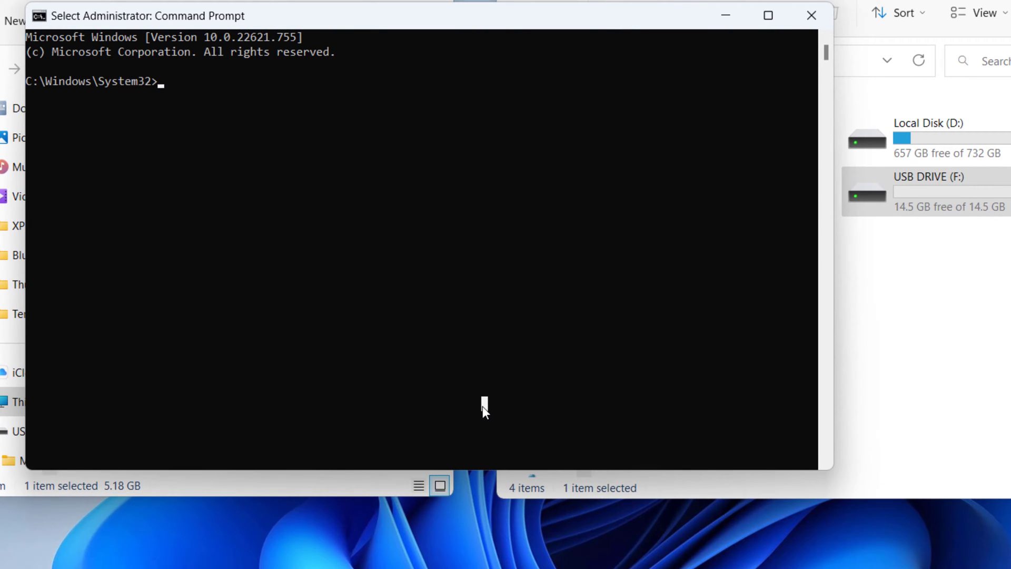
Run convert F: /fs:ntfs /nosecurity to convert the drive to NTFS, then close the window
text(Convert F: /fs:ntfs /nosecurity)
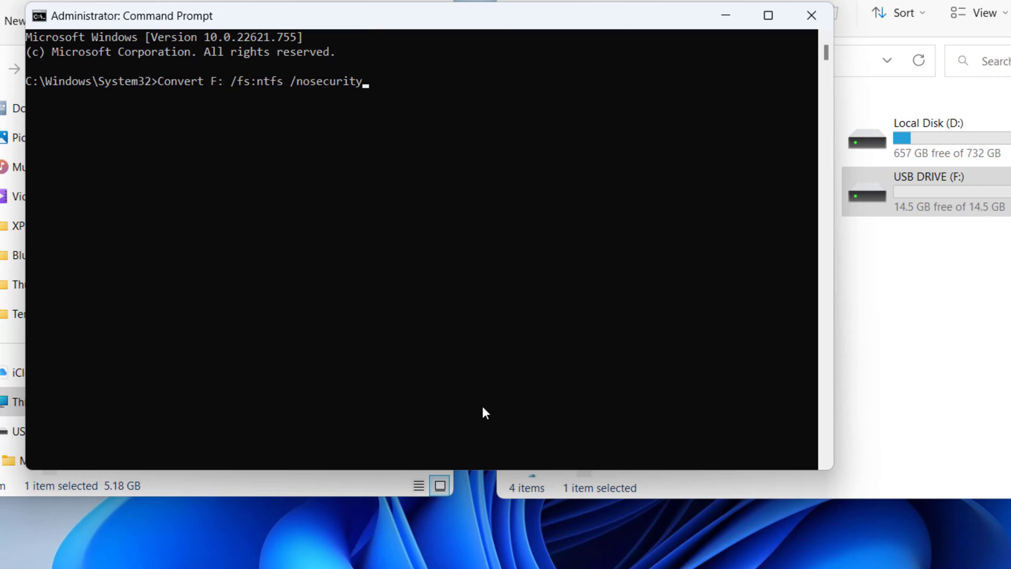
mouse_move(217, 95)
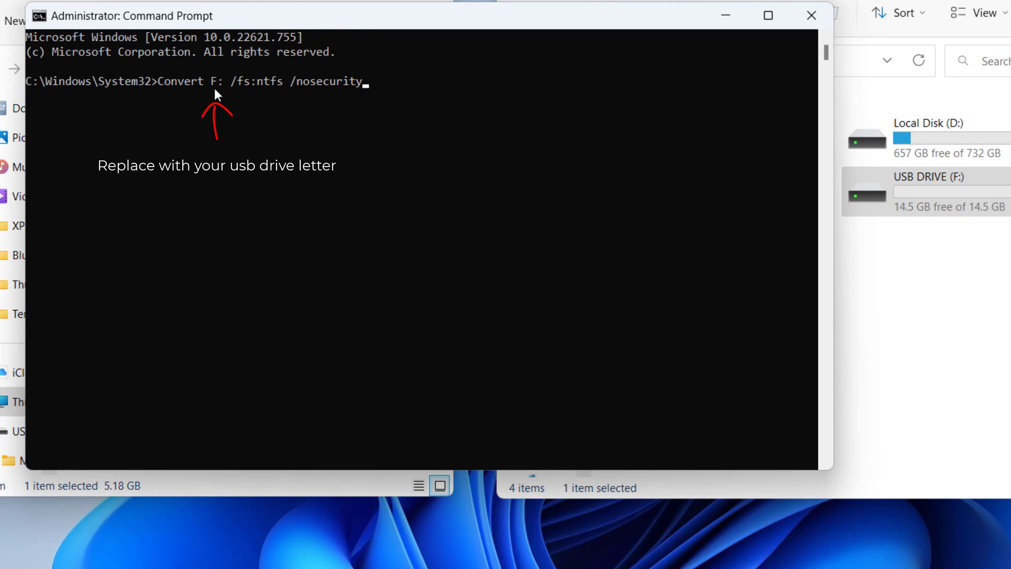
mouse_move(246, 229)
text(y)
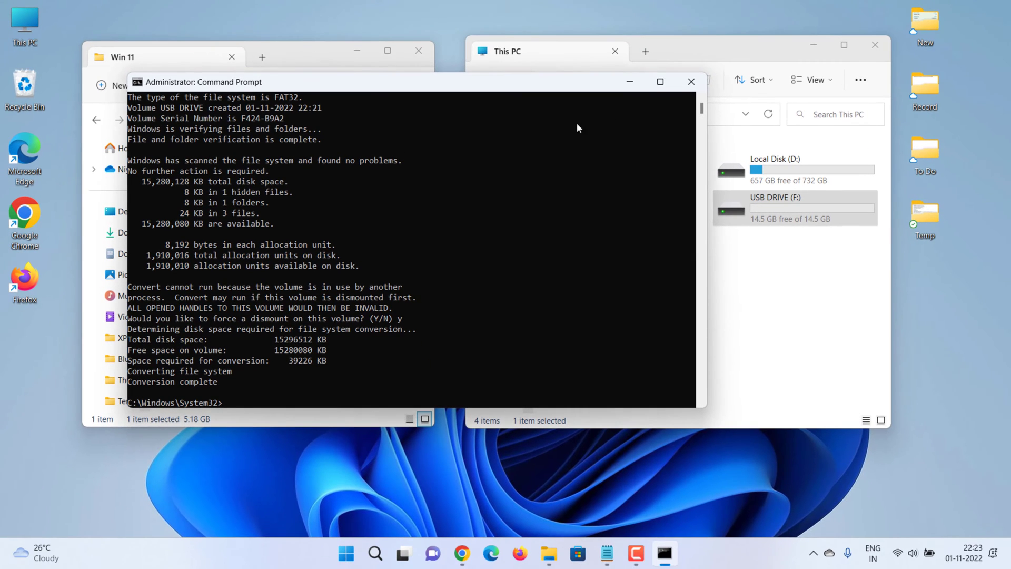
click(691, 83)
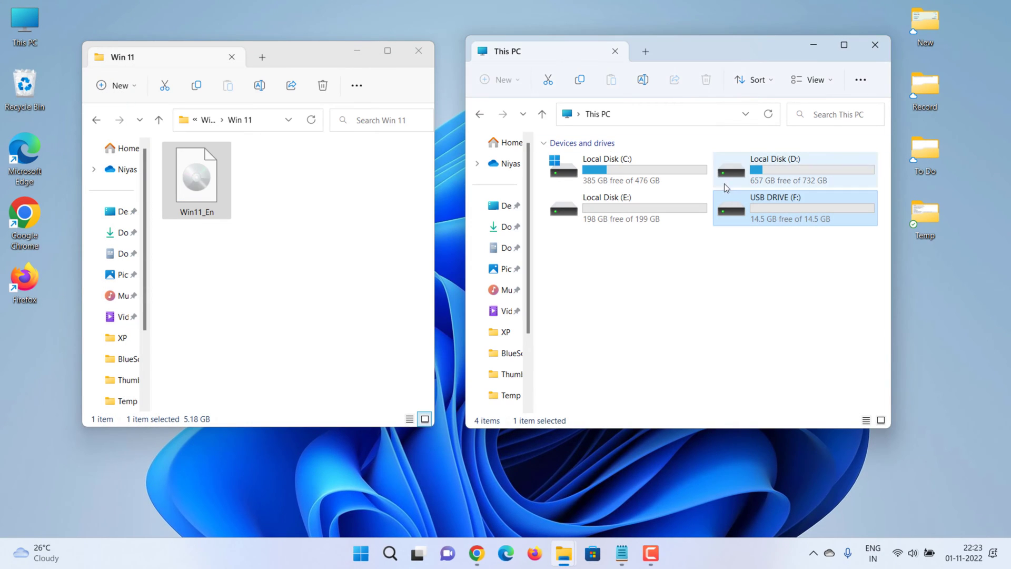